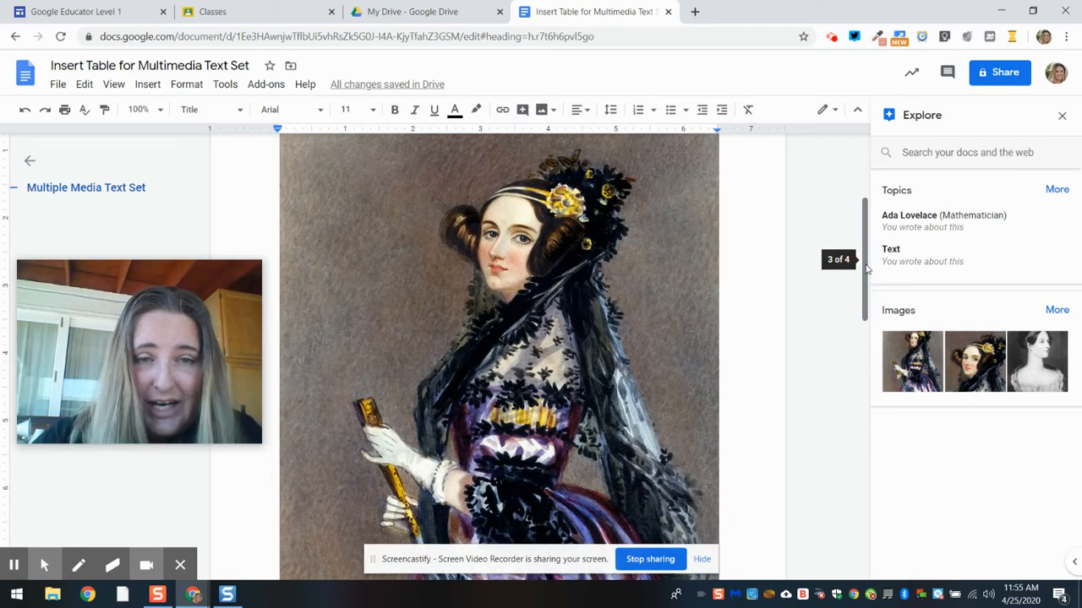
- Select the Ada Lovelace portrait to reveal its image toolbar
left_click(499, 329)
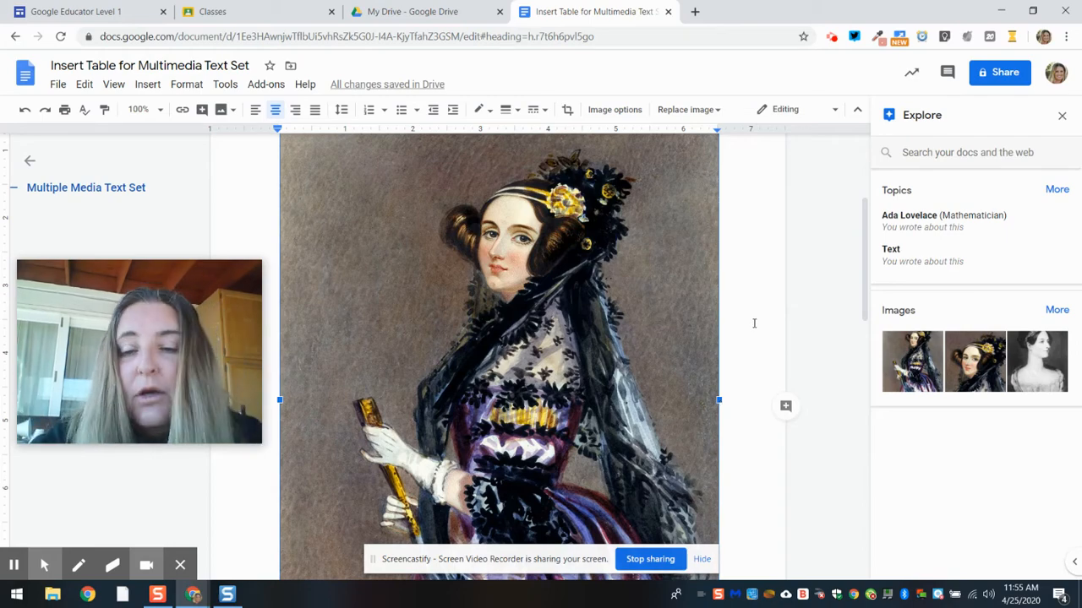
scroll("down", 3)
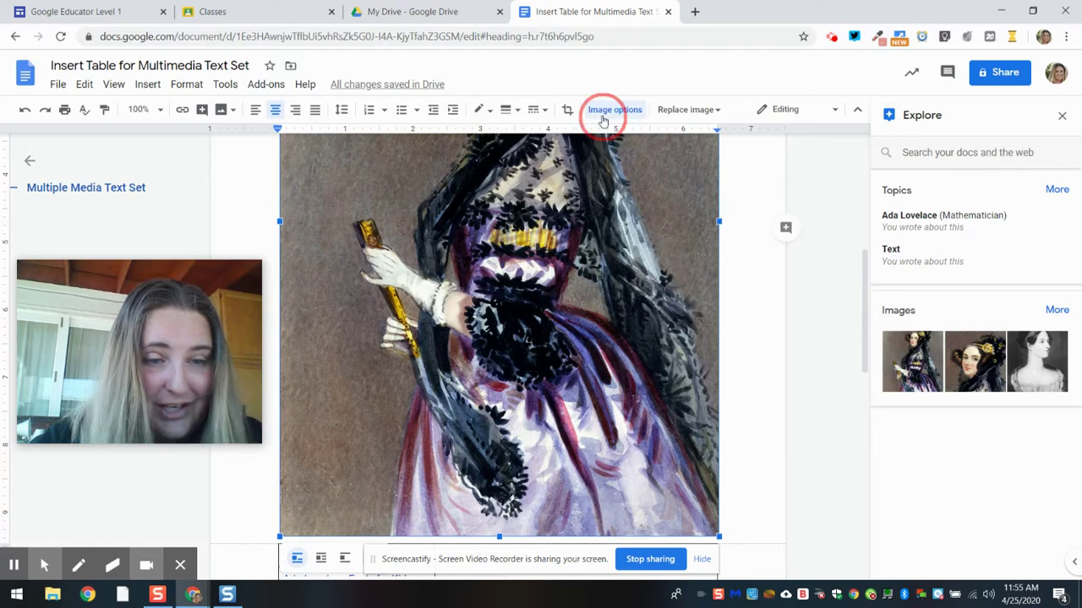
- Resize the portrait to 2 in wide with aspect ratio locked via Image options, Size & Rotation
left_click(615, 108)
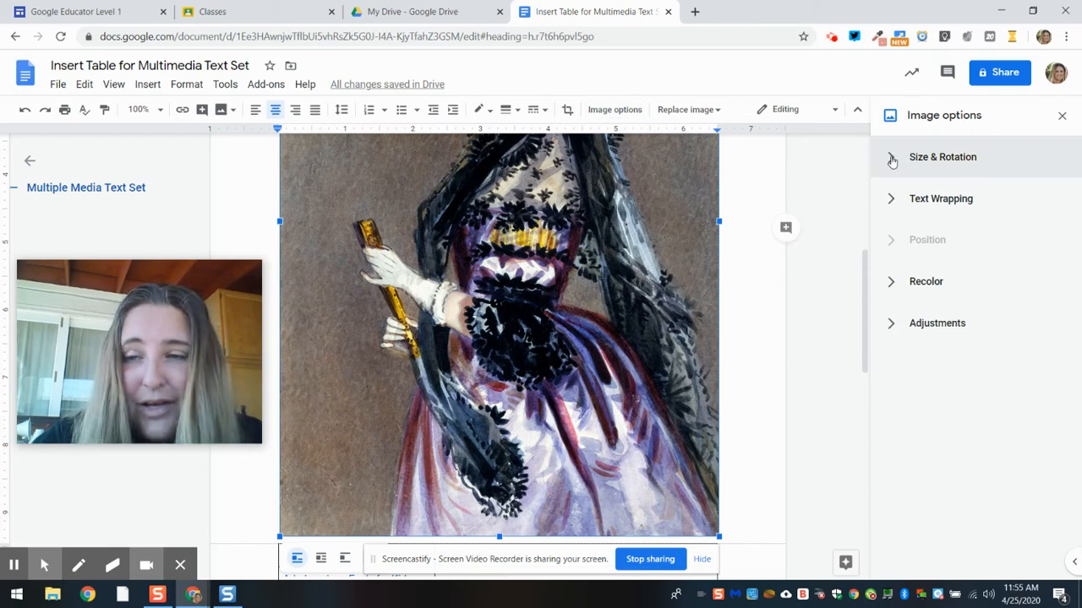
left_click(940, 156)
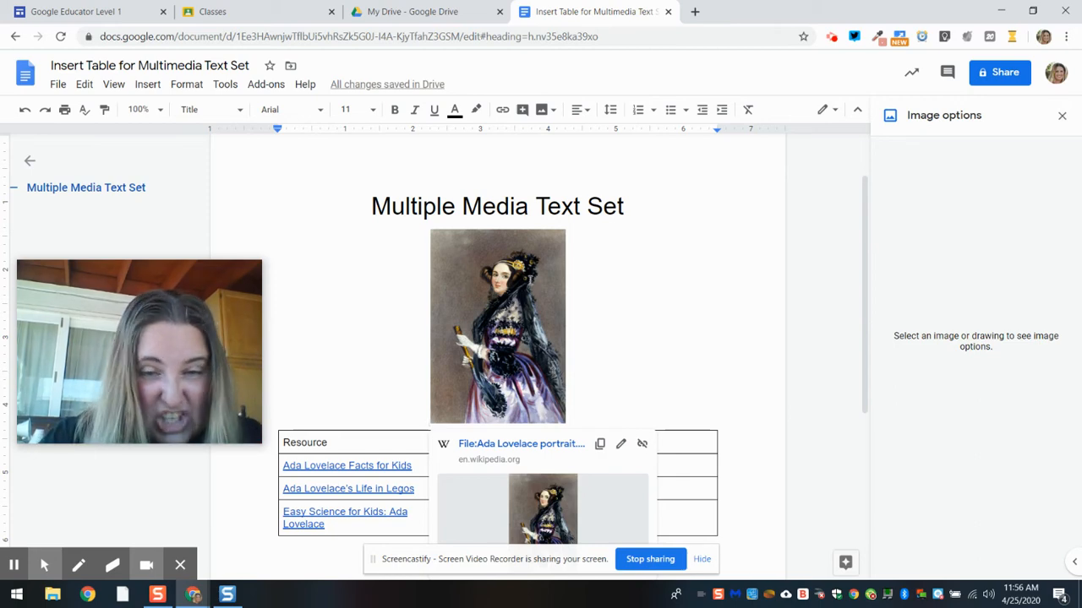
left_click(497, 328)
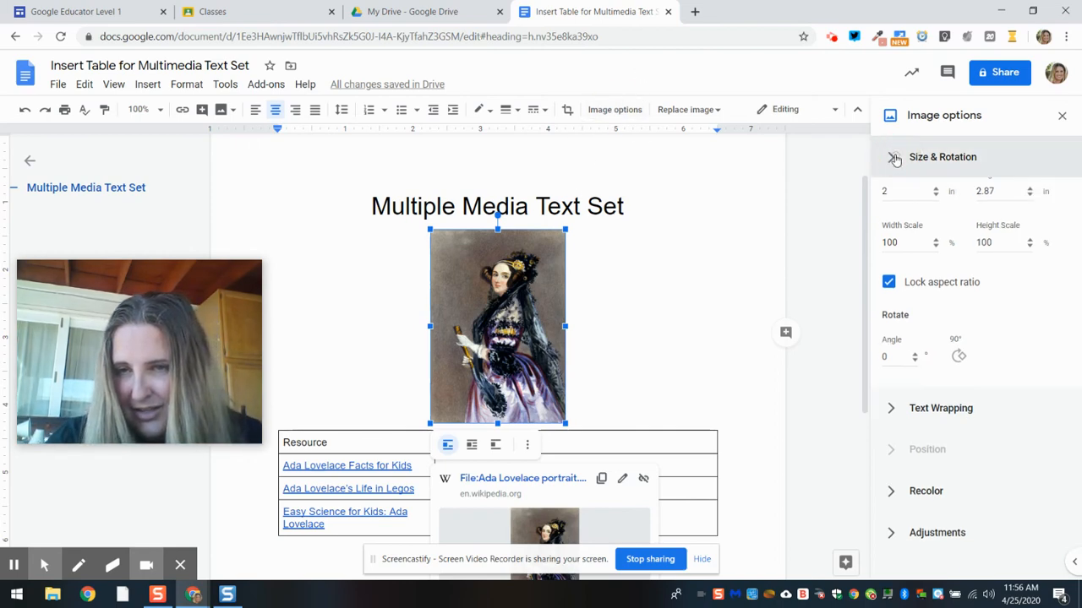
left_click(943, 156)
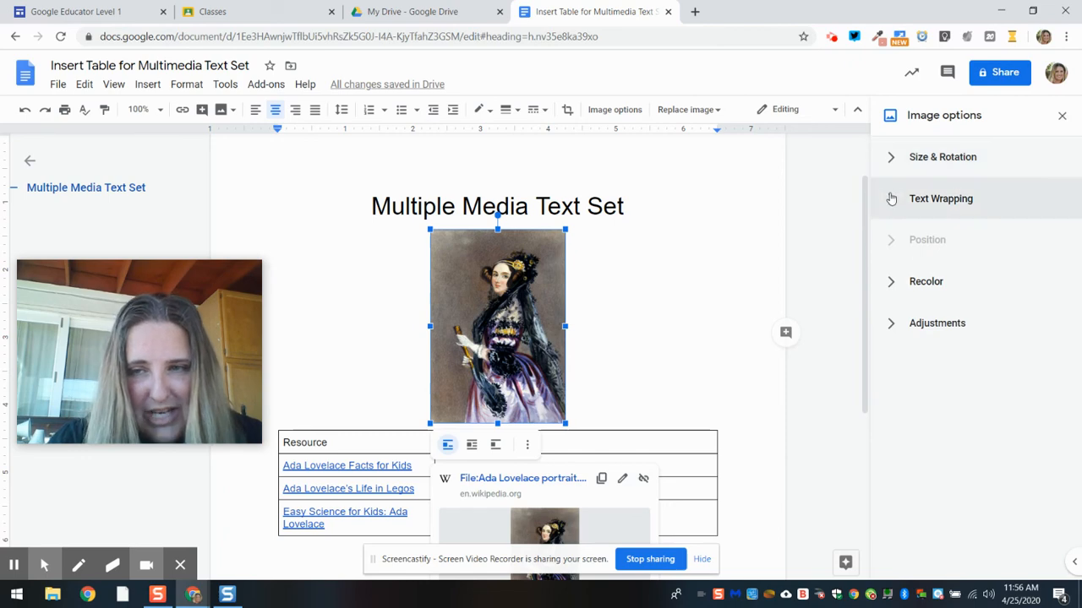